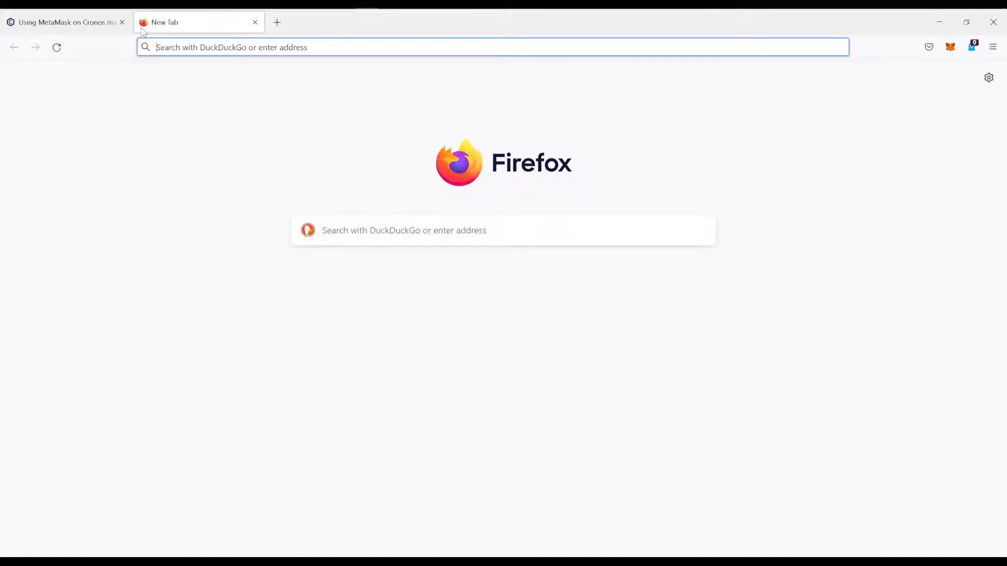
mouse_move(164, 29)
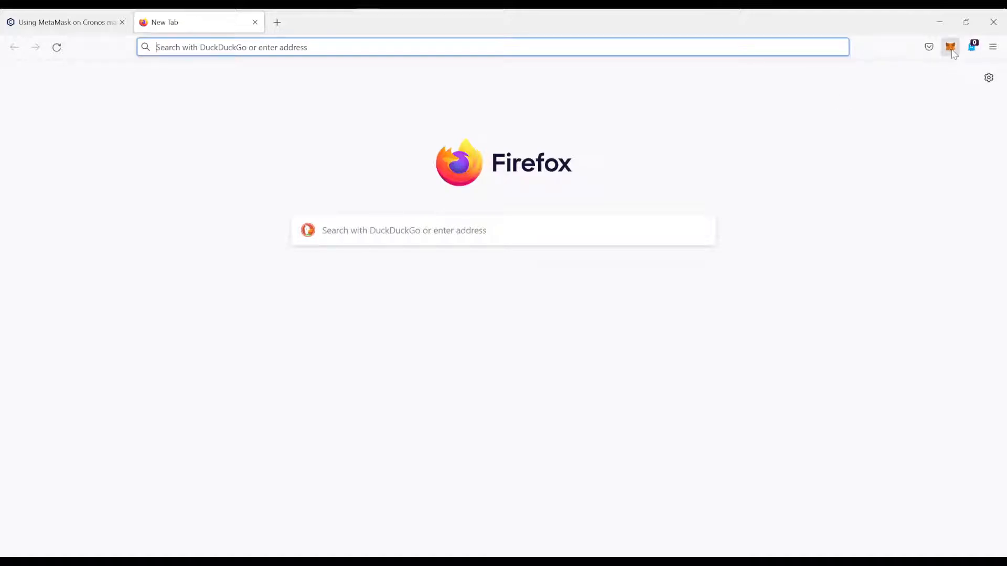
mouse_move(951, 47)
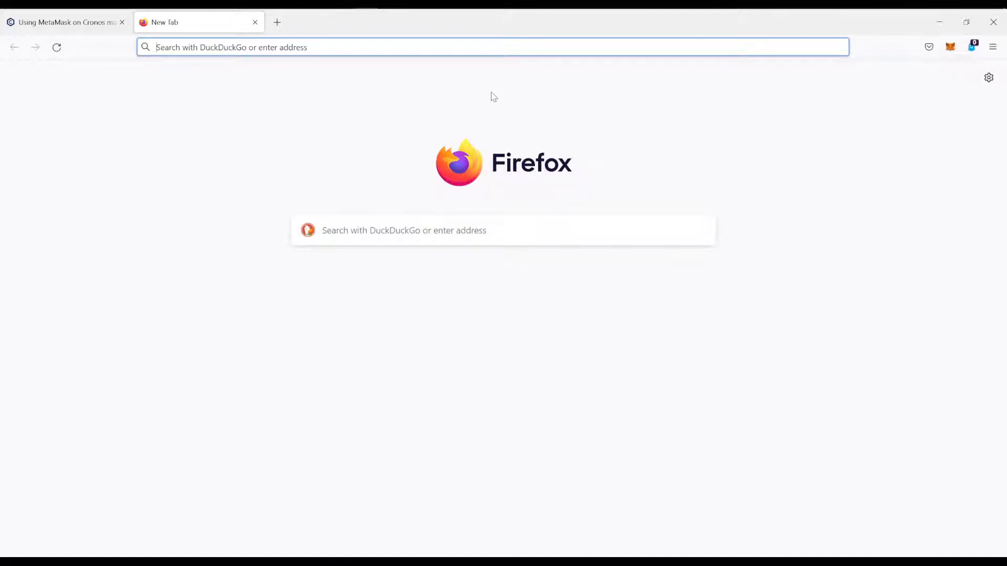
Step: Scroll the 'Using MetaMask on Cronos' guide to the Add Network step with RPC URL, chain ID 25 and CRO
click(60, 22)
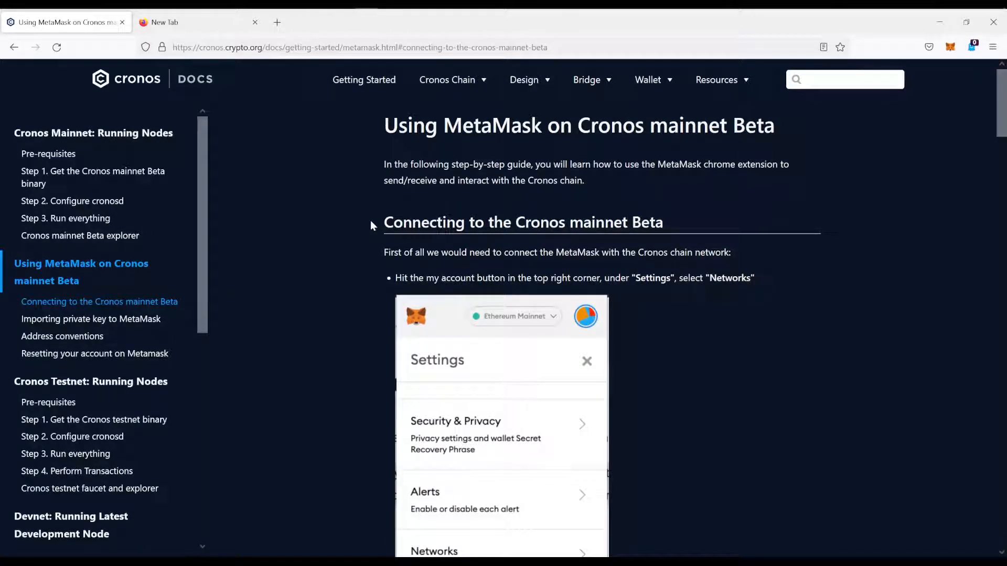
mouse_move(215, 73)
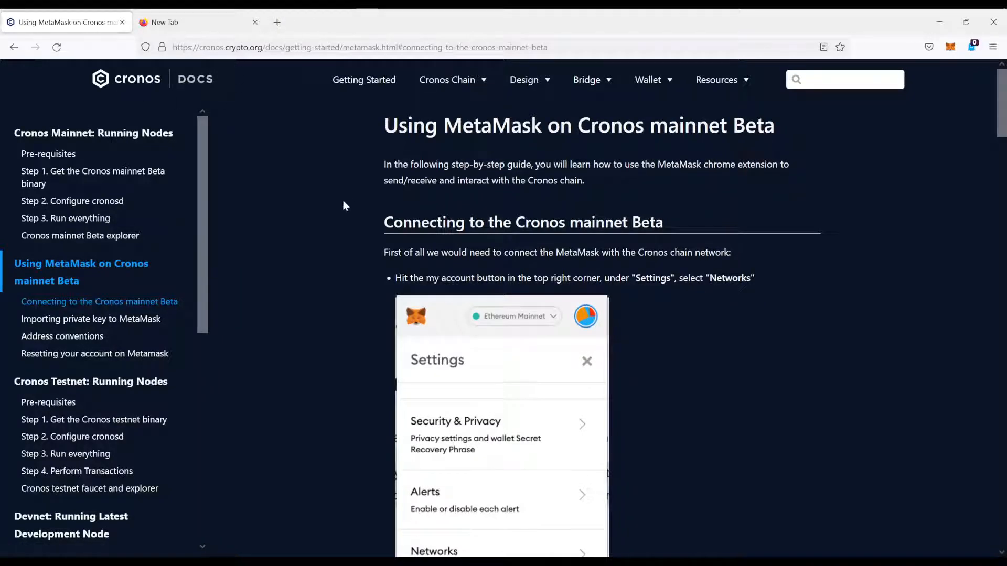
scroll(down, 3)
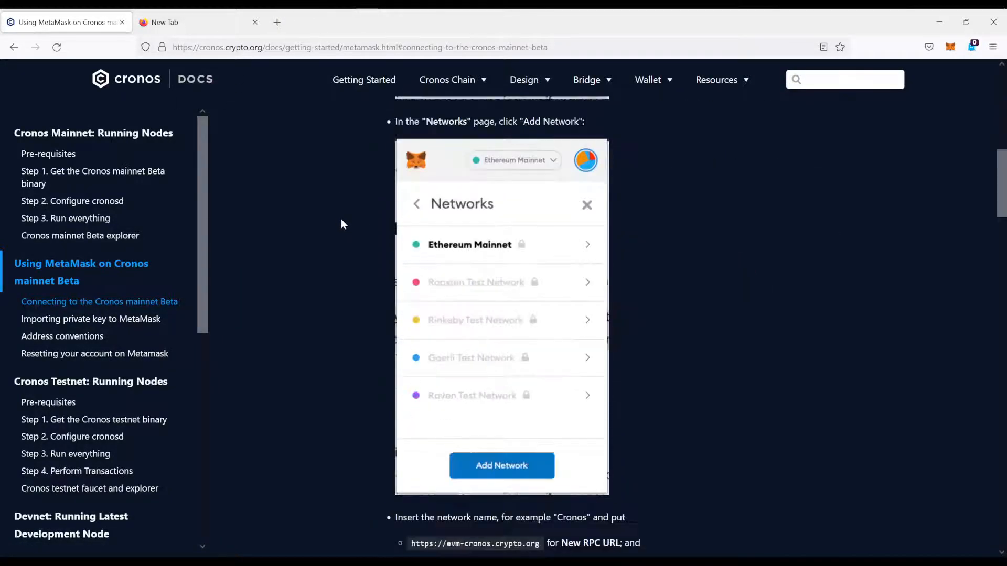
scroll(down, 3)
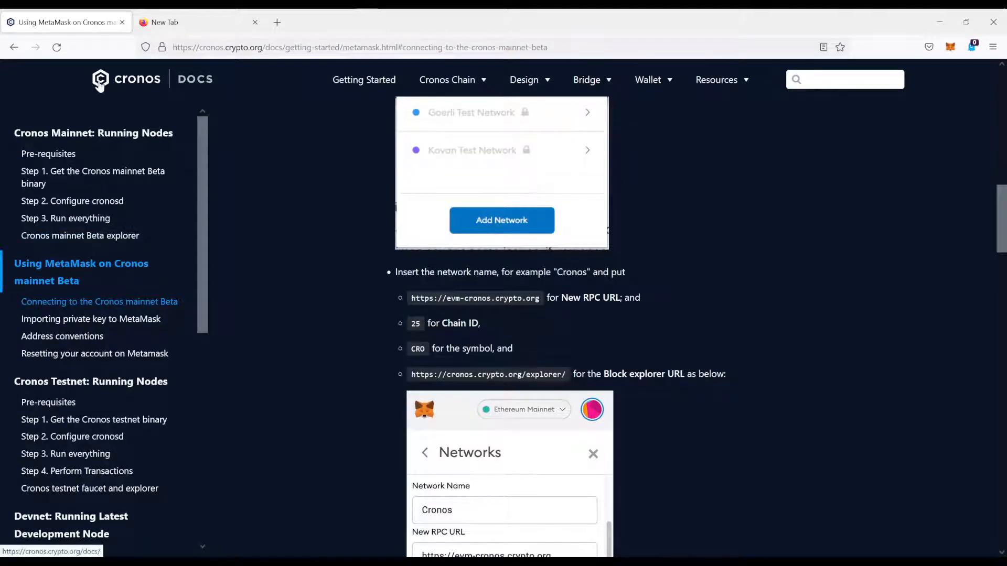
click(358, 47)
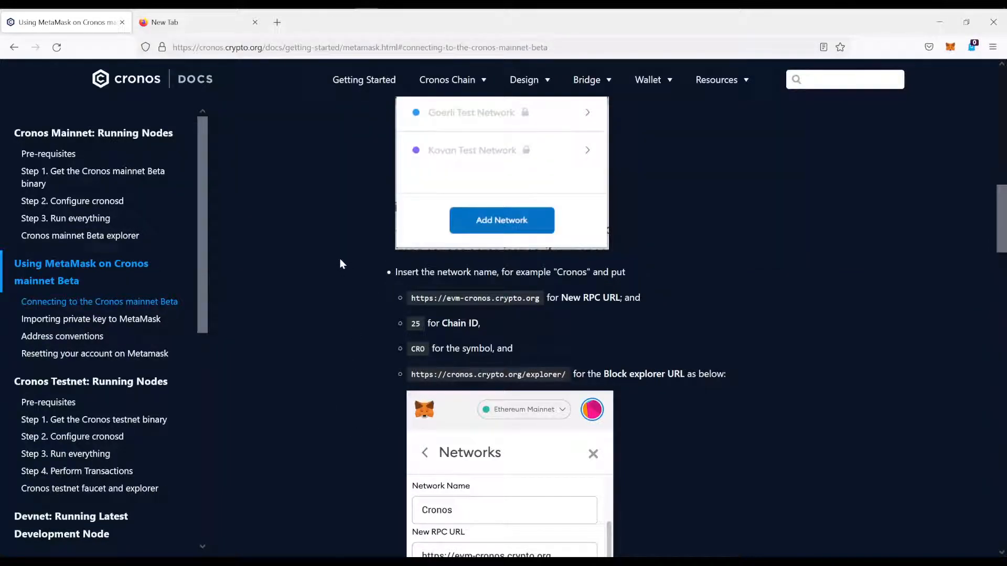
mouse_move(361, 281)
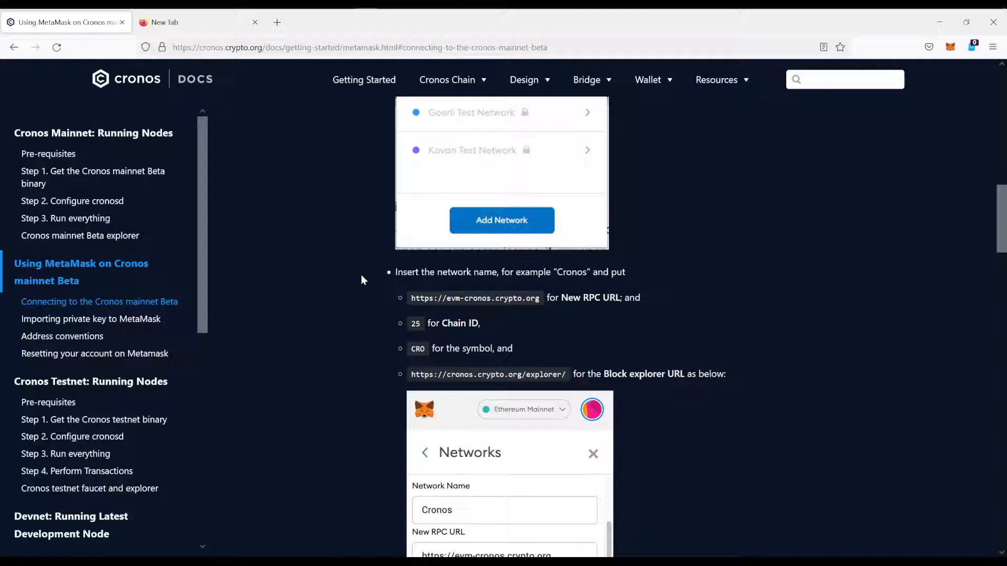
click(951, 47)
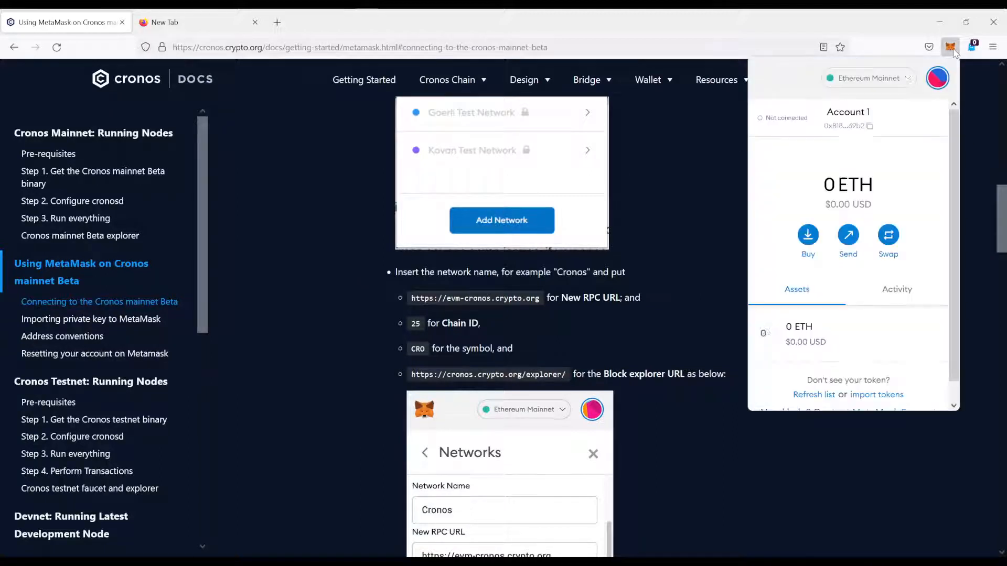
click(865, 77)
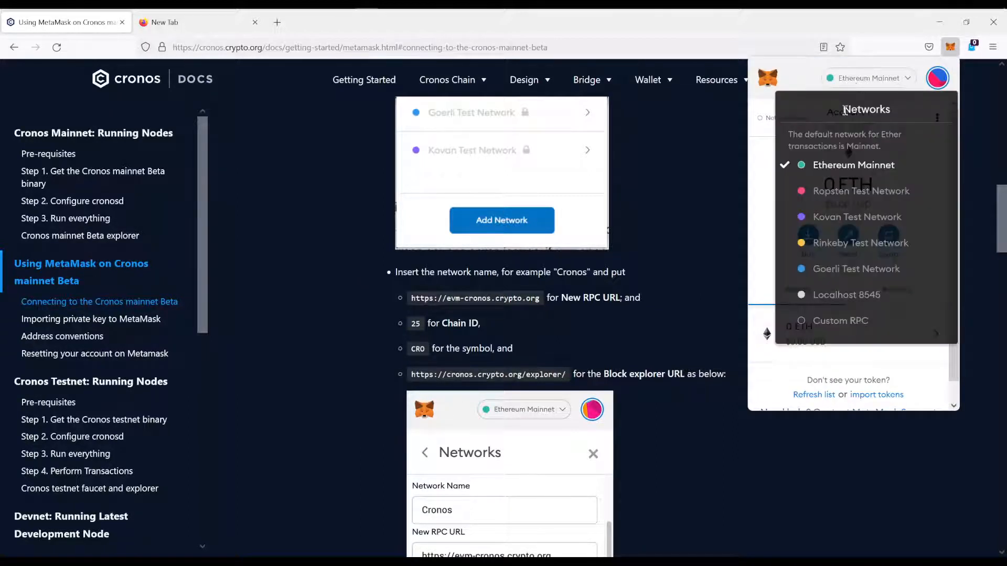
mouse_move(839, 321)
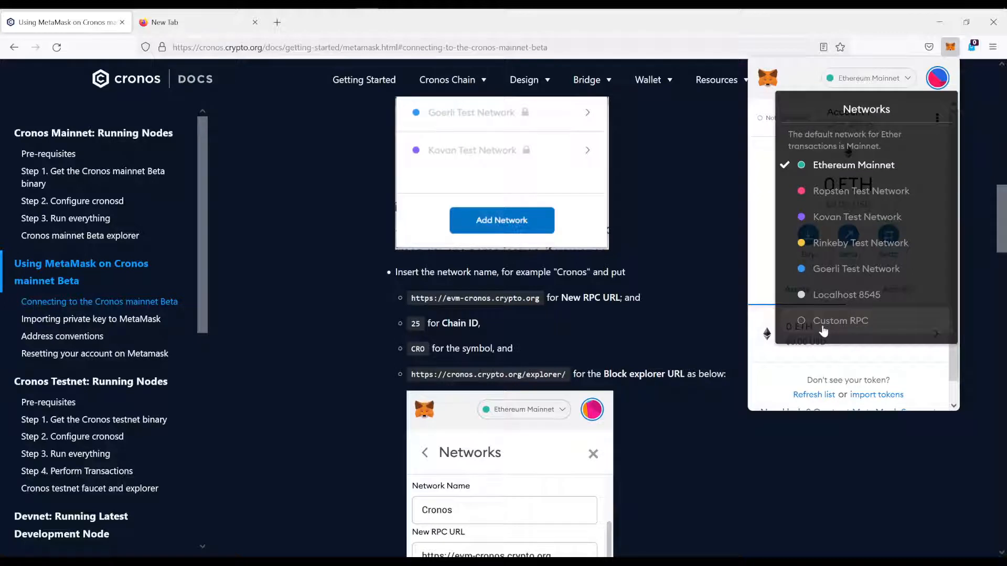
click(840, 321)
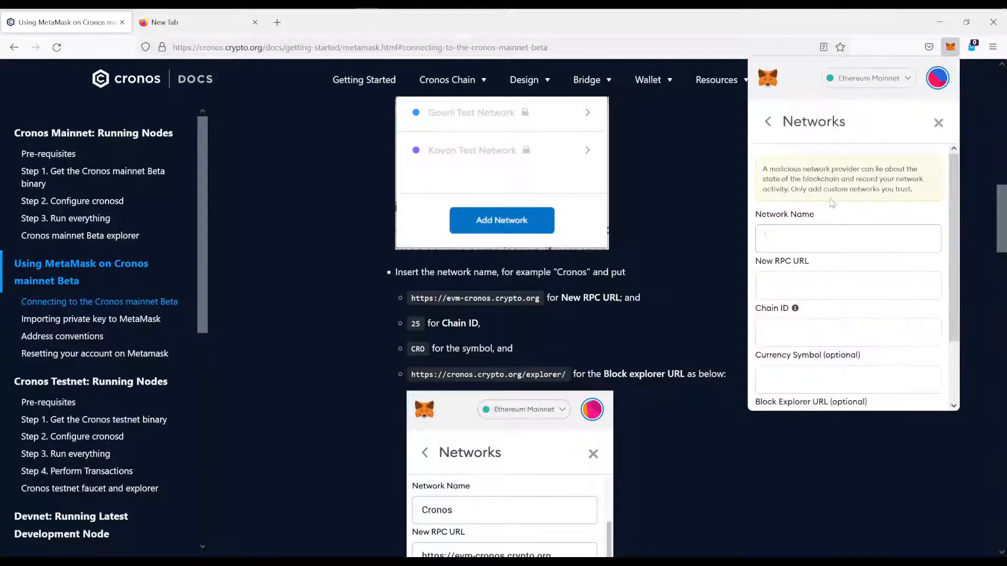
scroll(down, 3)
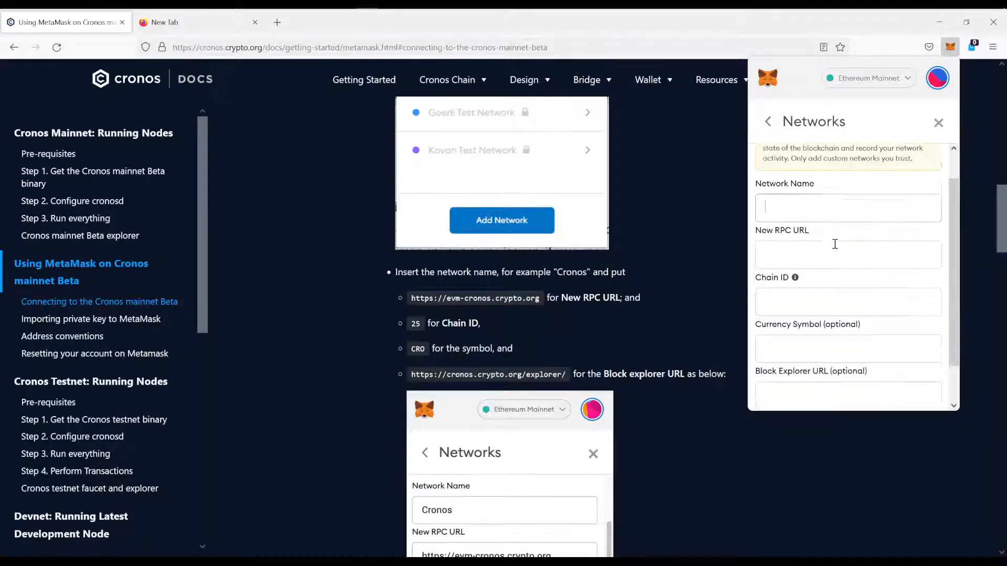
scroll(down, 3)
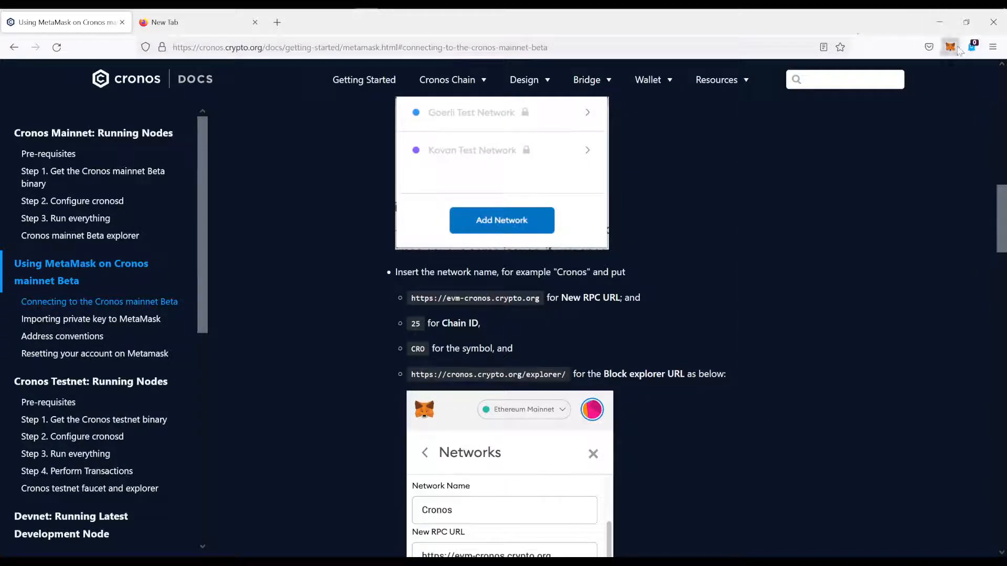
Step: Reopen MetaMask's empty Custom RPC form beside the guide's Cronos values
click(950, 46)
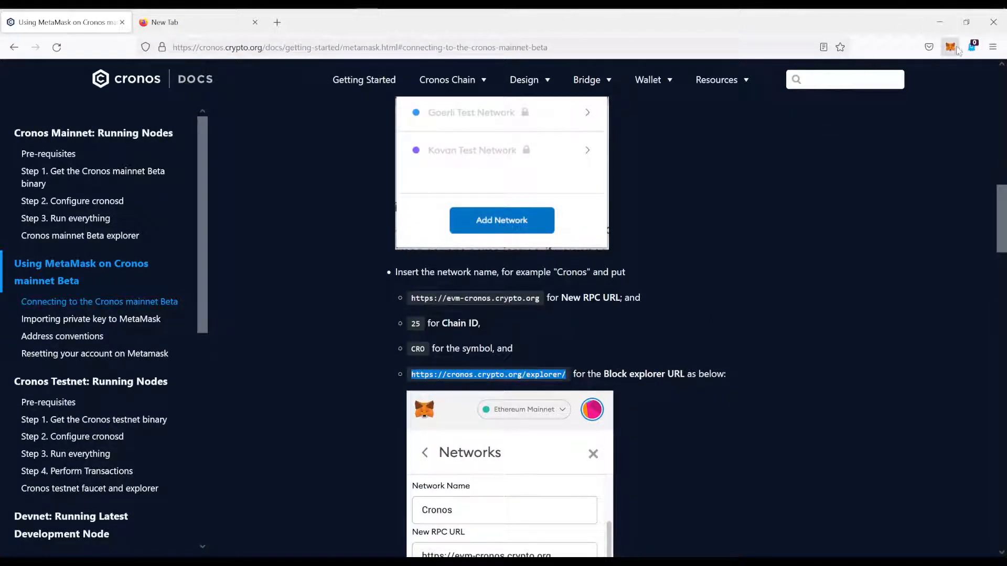
click(952, 48)
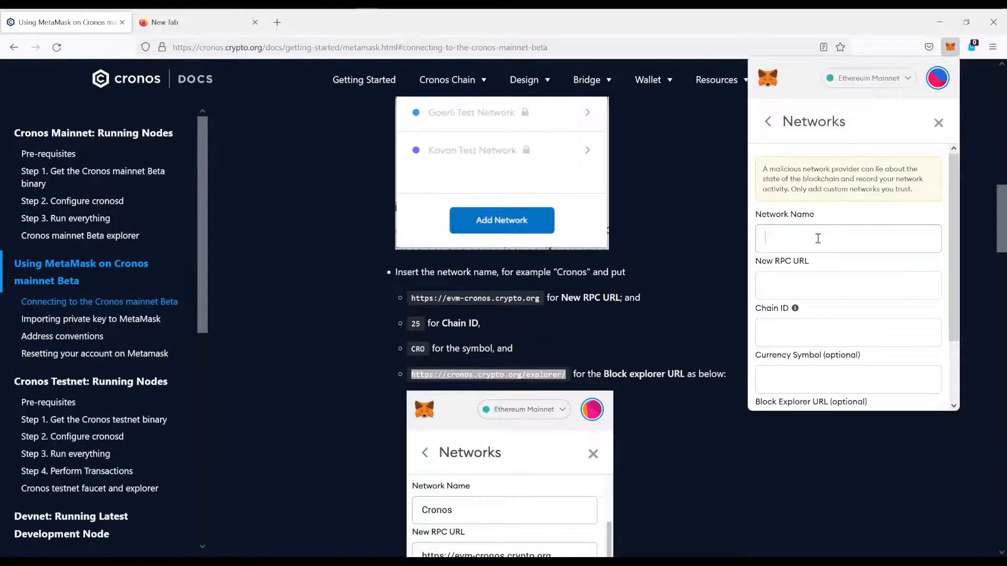
text(Cronos)
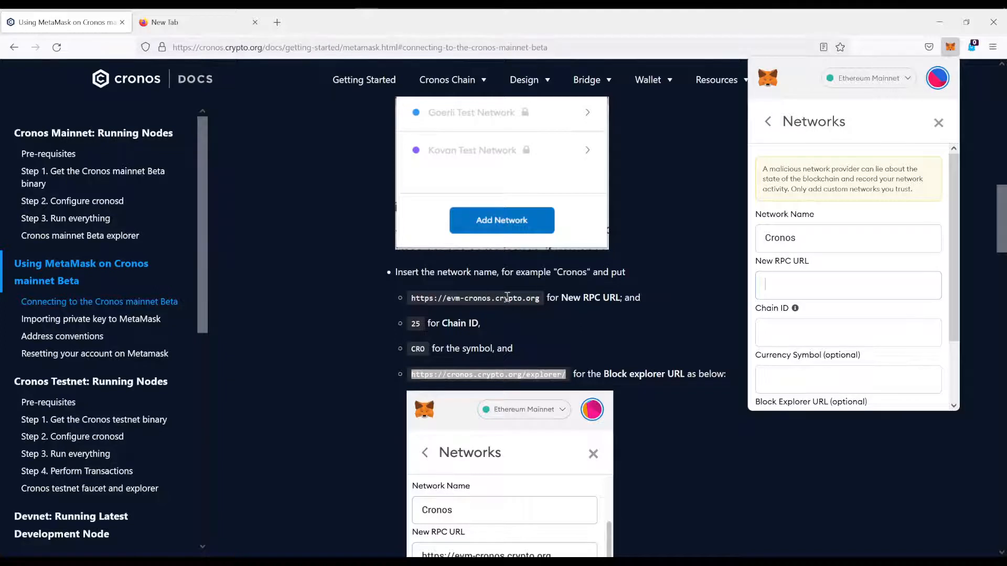
text(h)
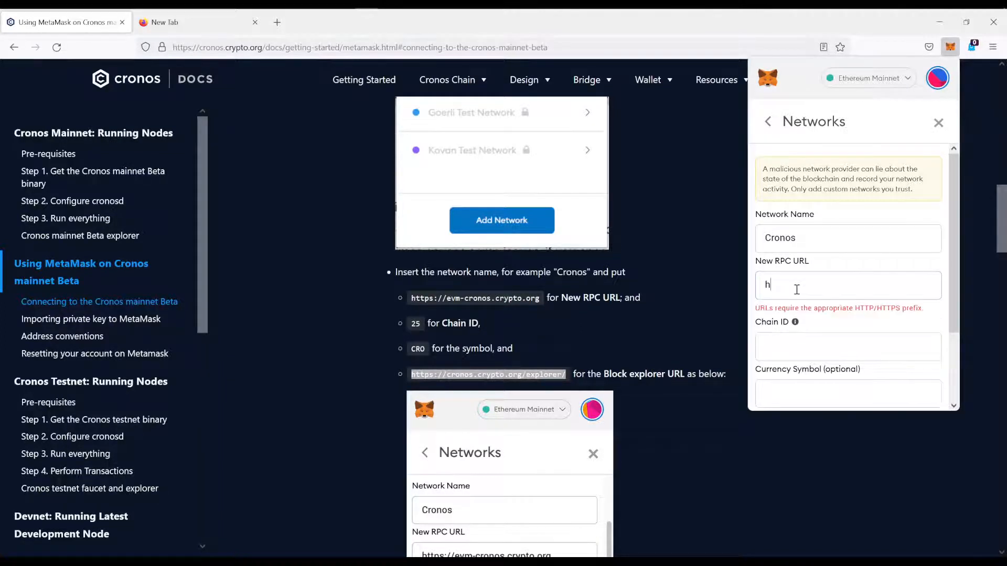
text(ttps://)
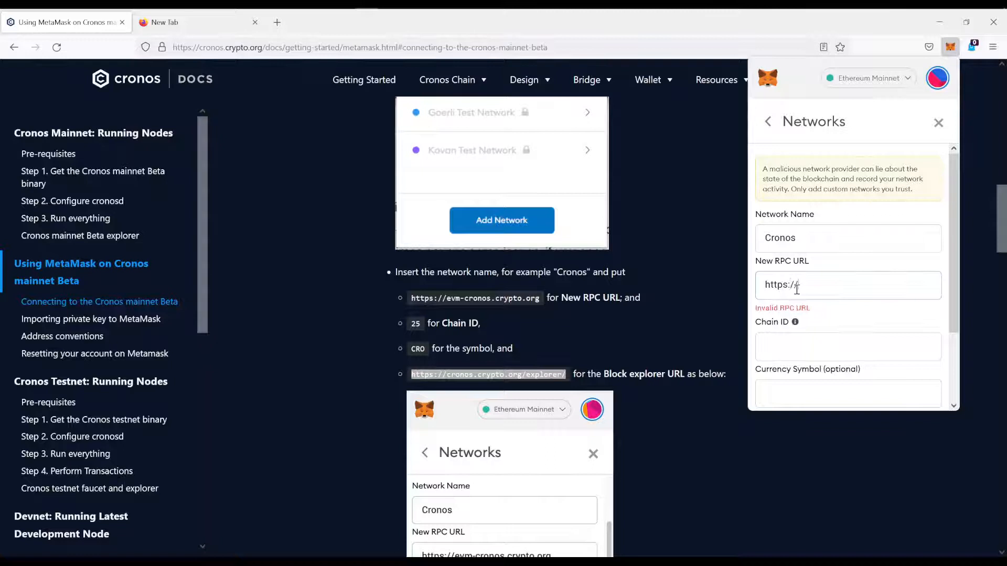
text(e)
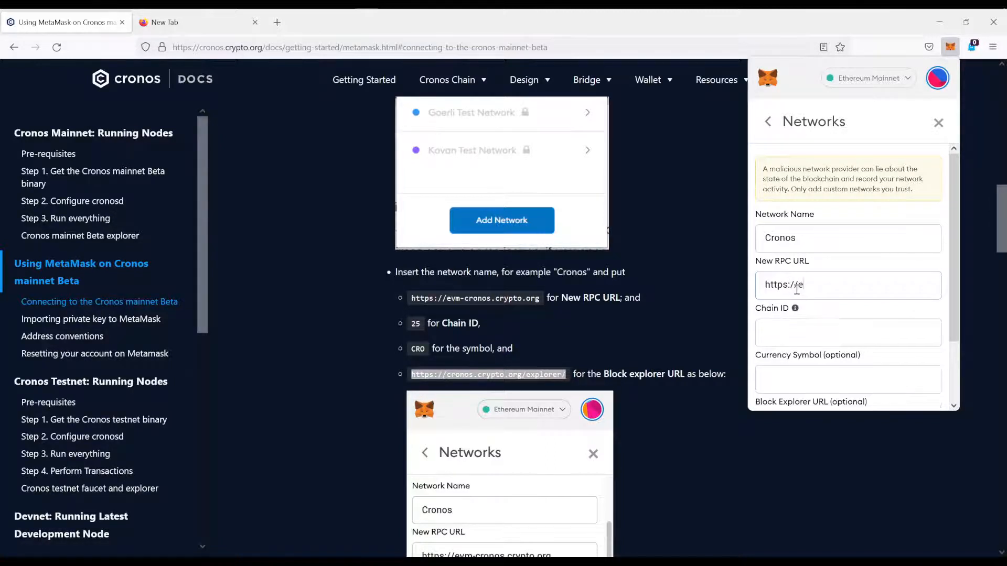
text(evm)
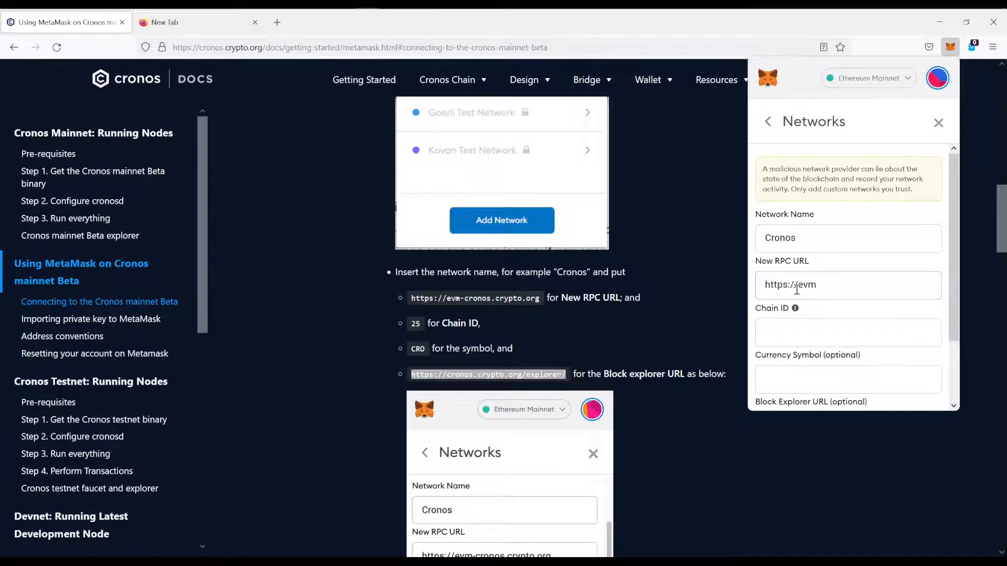
text(-crono)
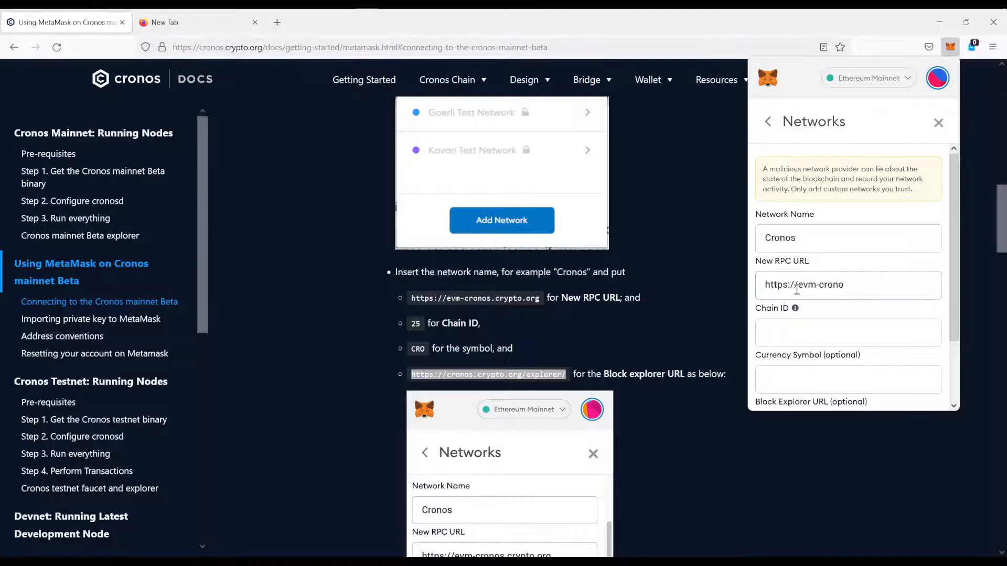
text(s.crypto.org)
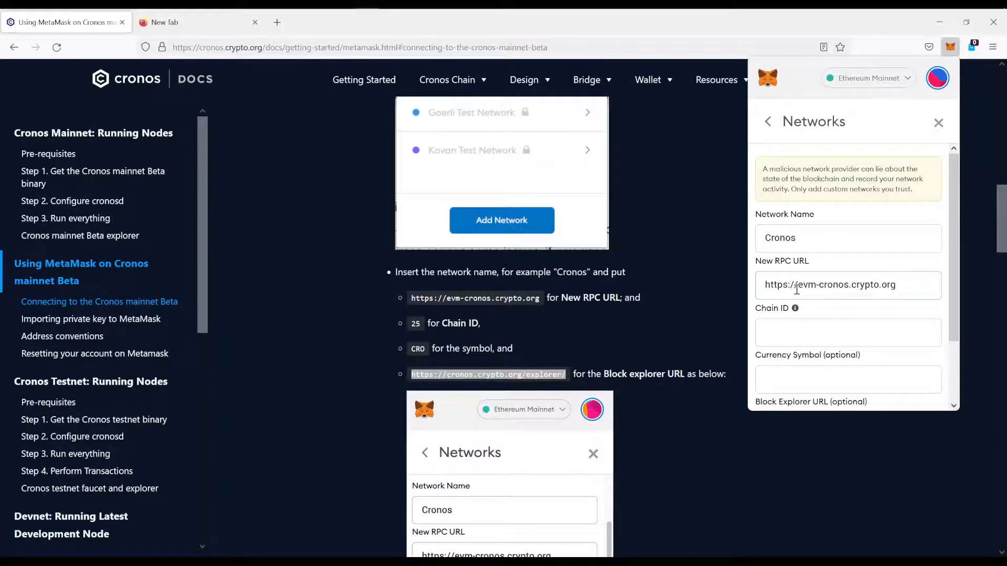
click(847, 332)
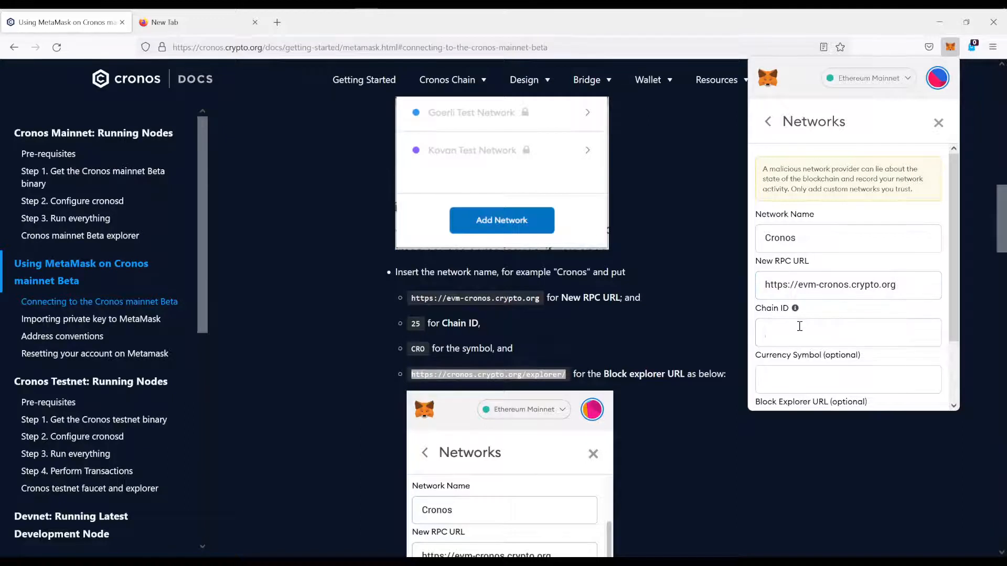
text(25)
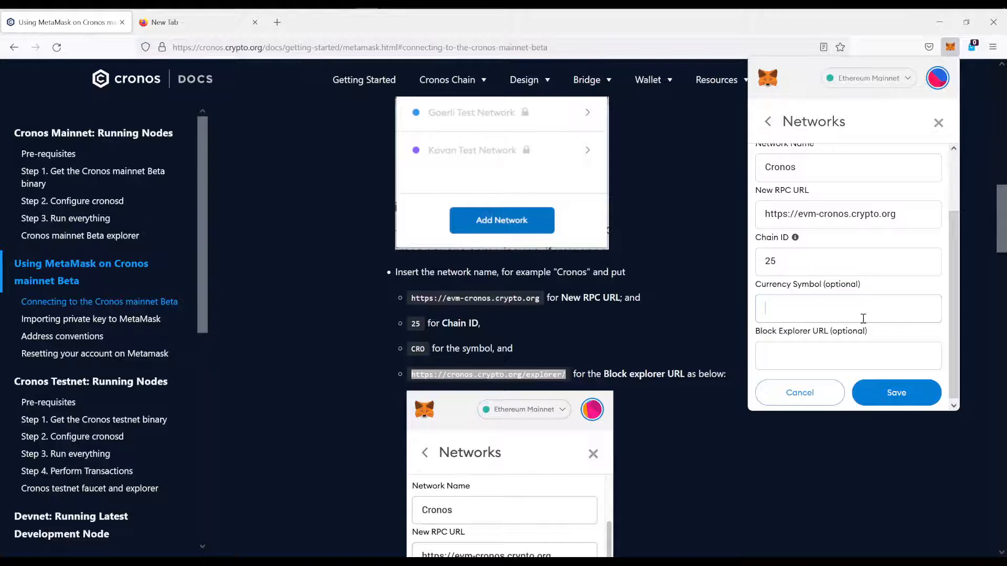
text(CRO)
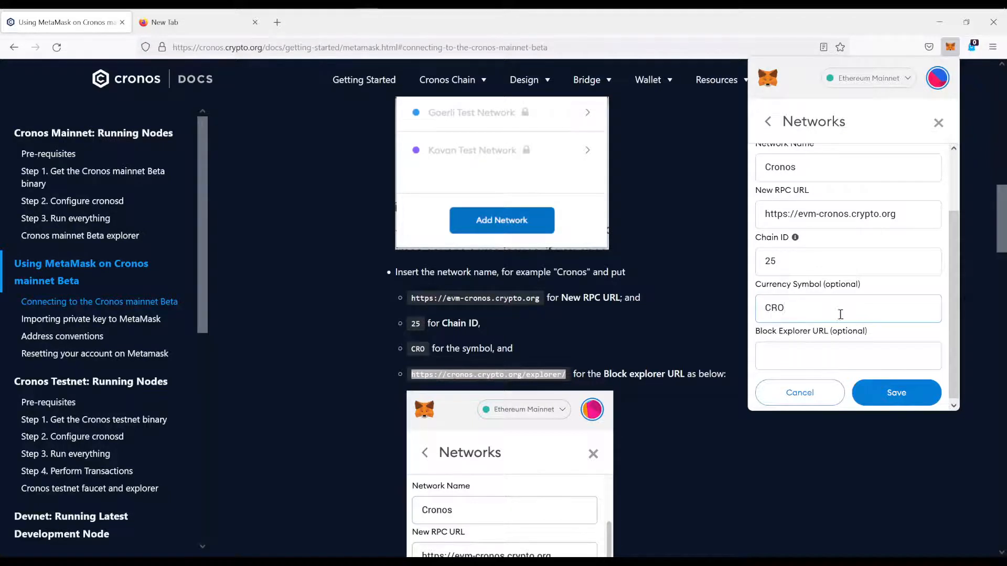
text(https://cronos.crypto.org/explorer/)
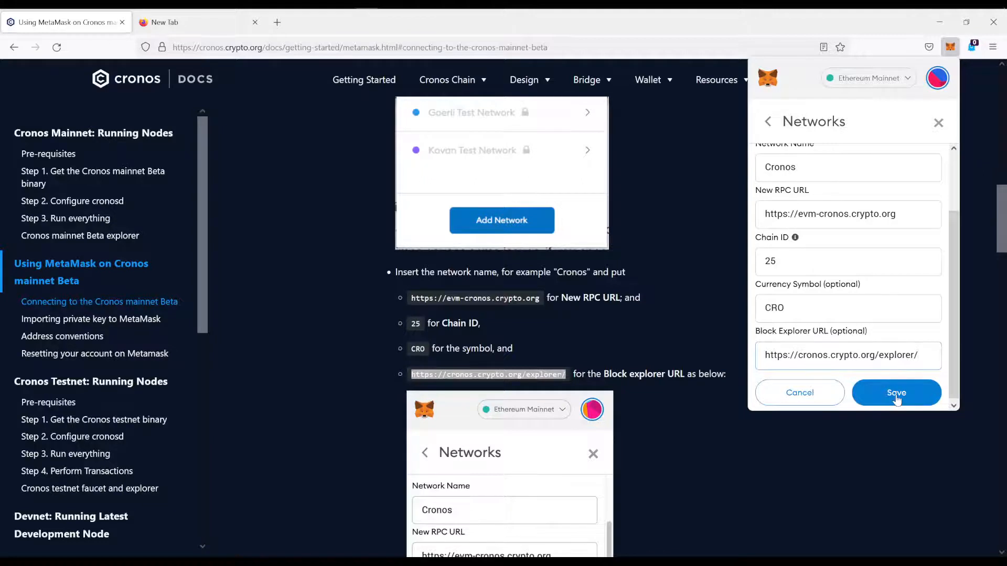
click(896, 392)
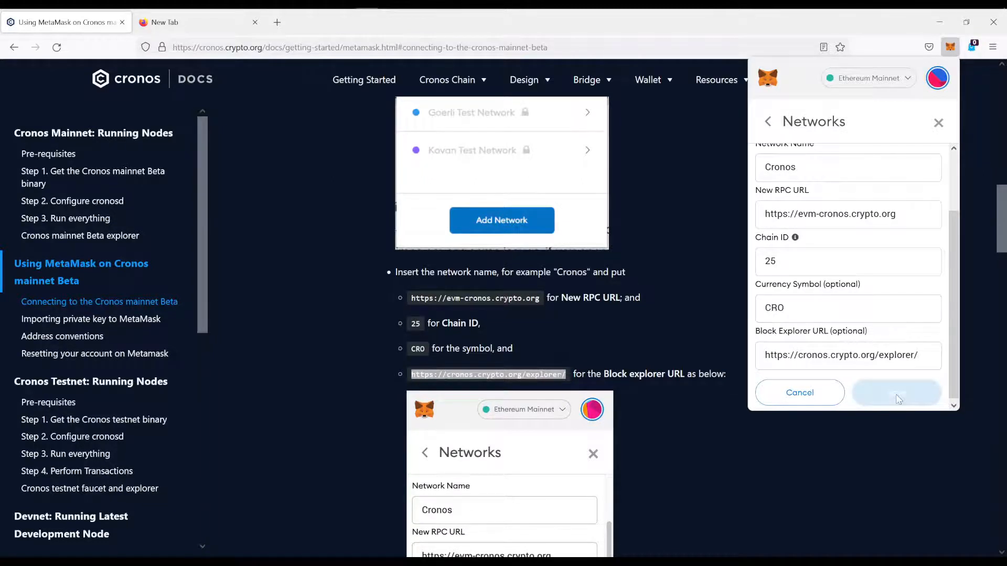
click(896, 392)
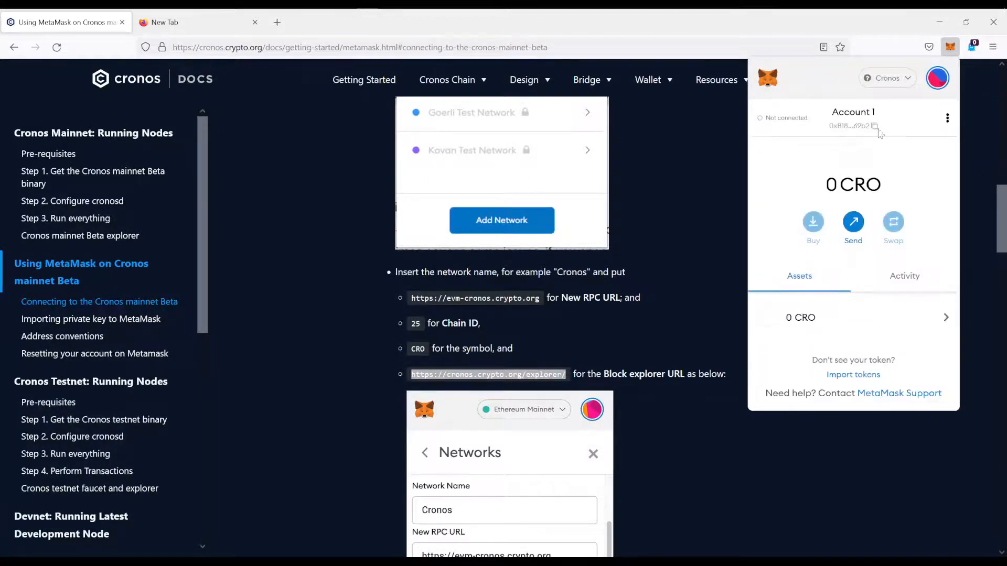
Step: View the Networks list with Cronos ticked, then close the wallet
click(887, 78)
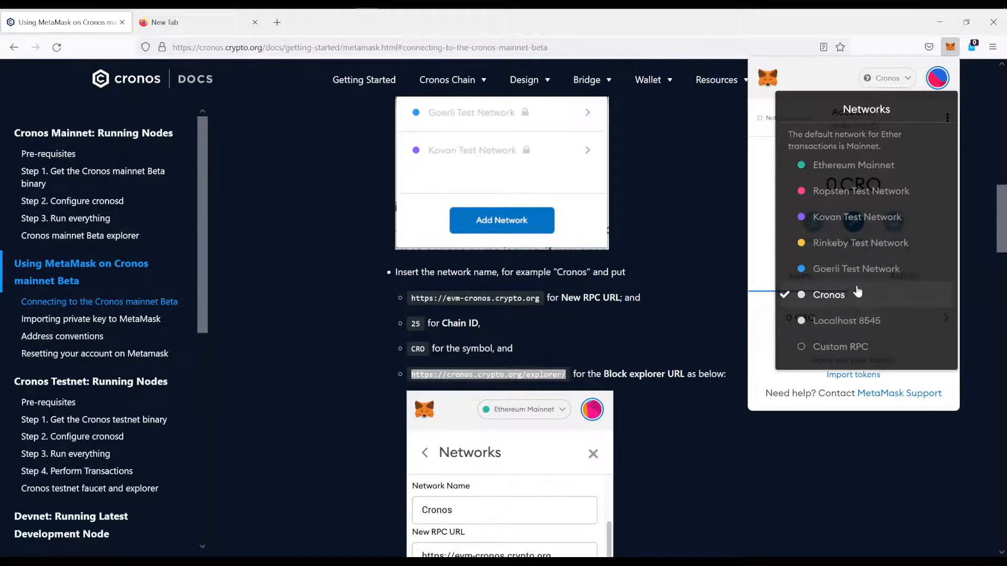
mouse_move(860, 295)
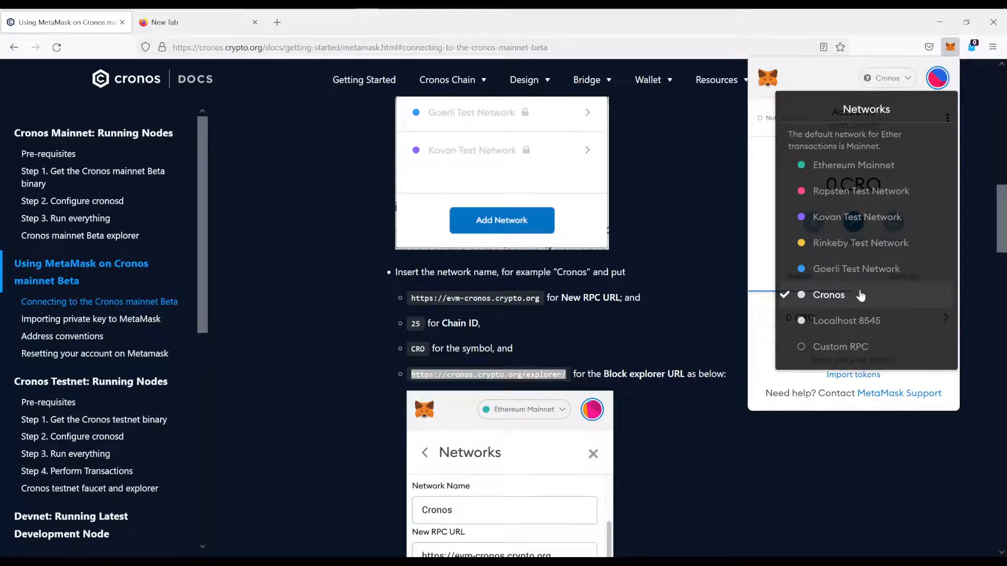
mouse_move(706, 217)
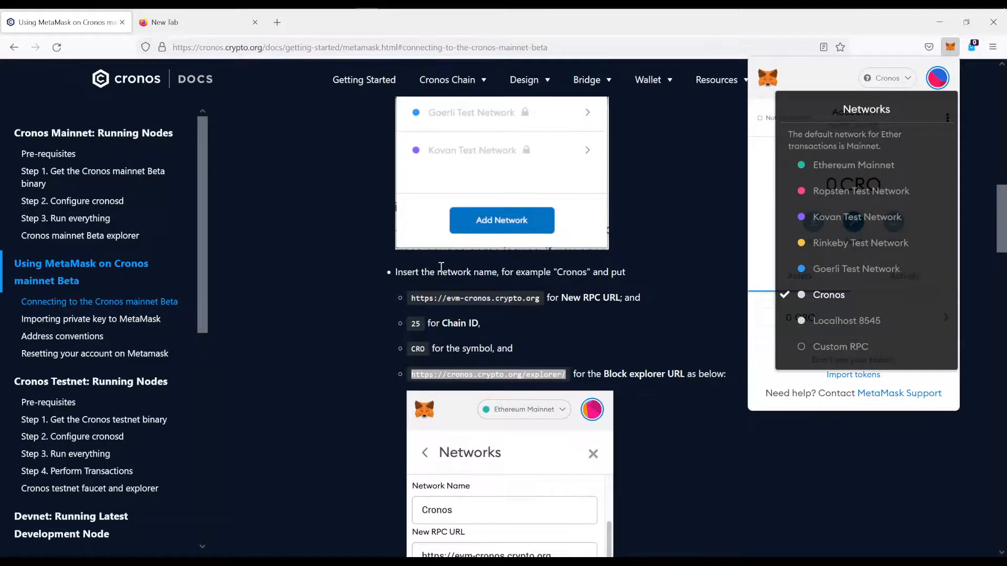
click(950, 47)
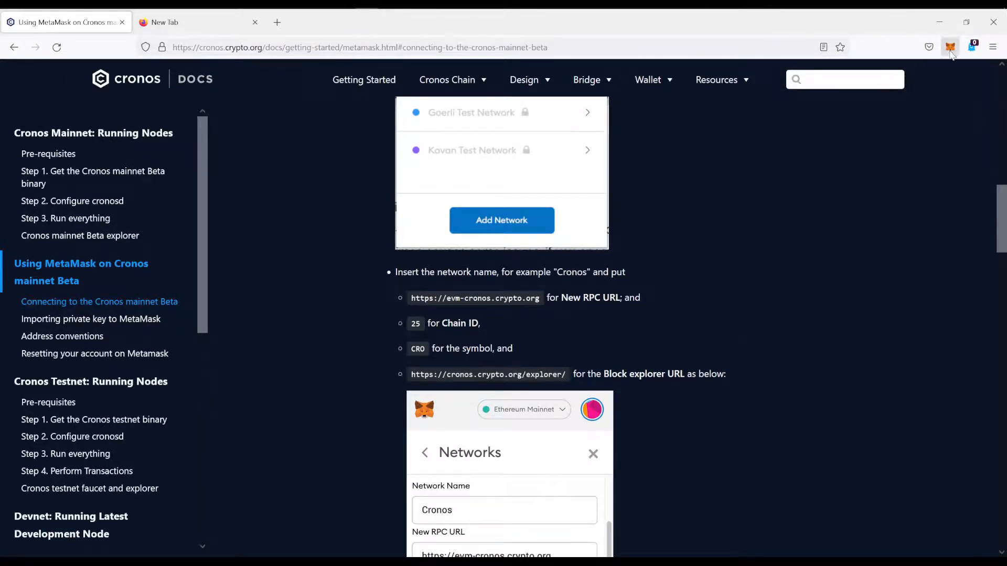
Step: Reopen the wallet and select Cronos from the network list, showing 0 CRO
click(950, 47)
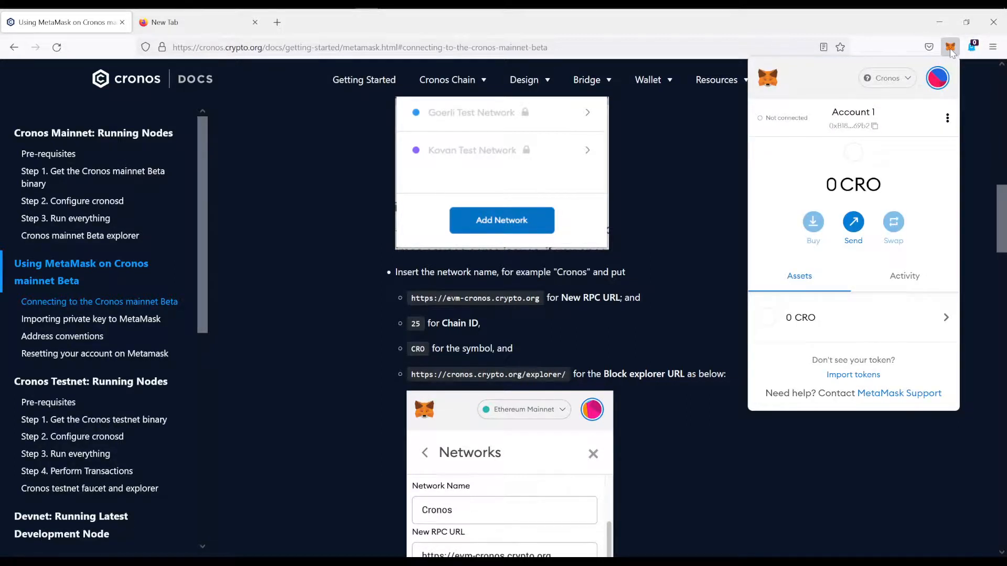
mouse_move(950, 47)
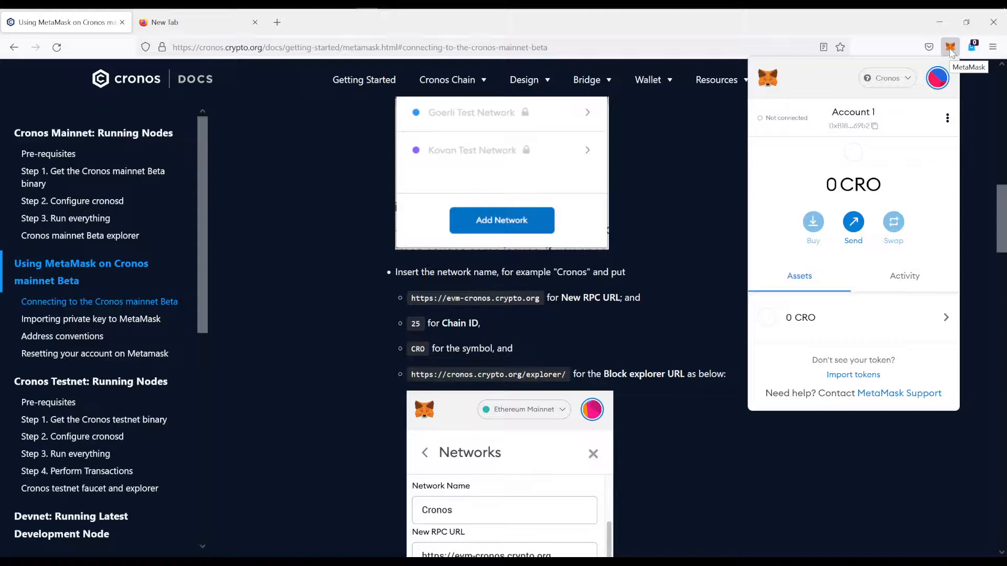
click(886, 78)
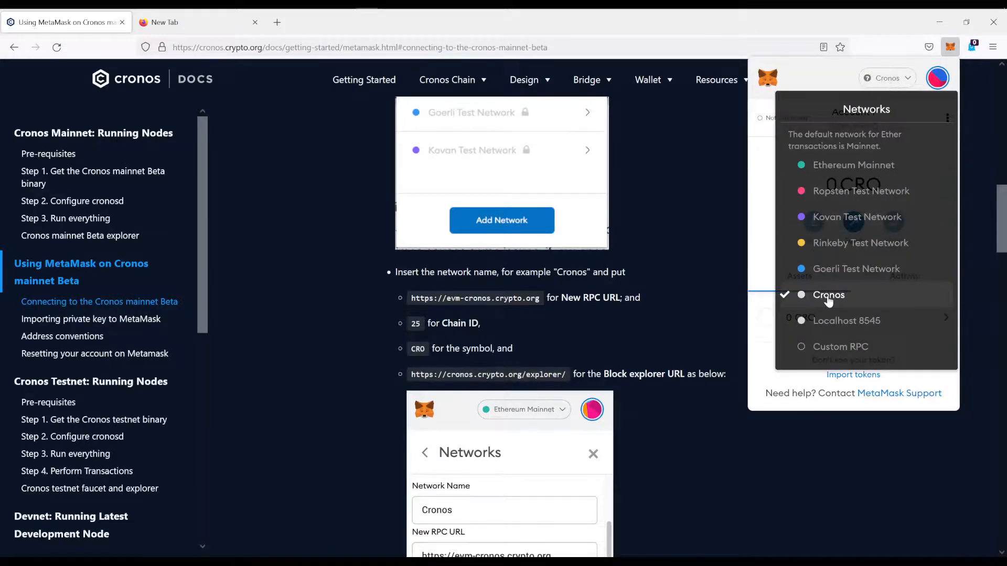
click(828, 295)
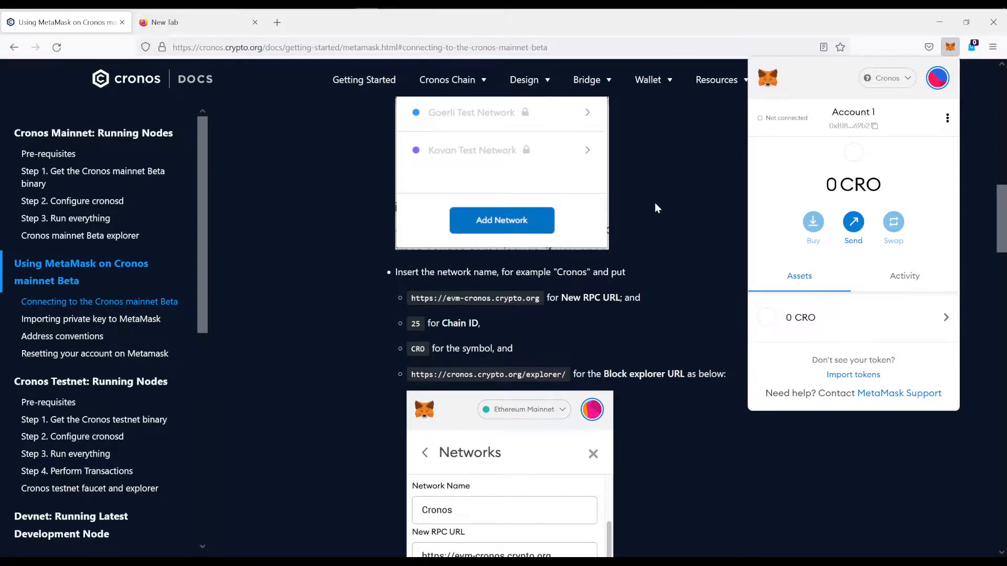
mouse_move(639, 220)
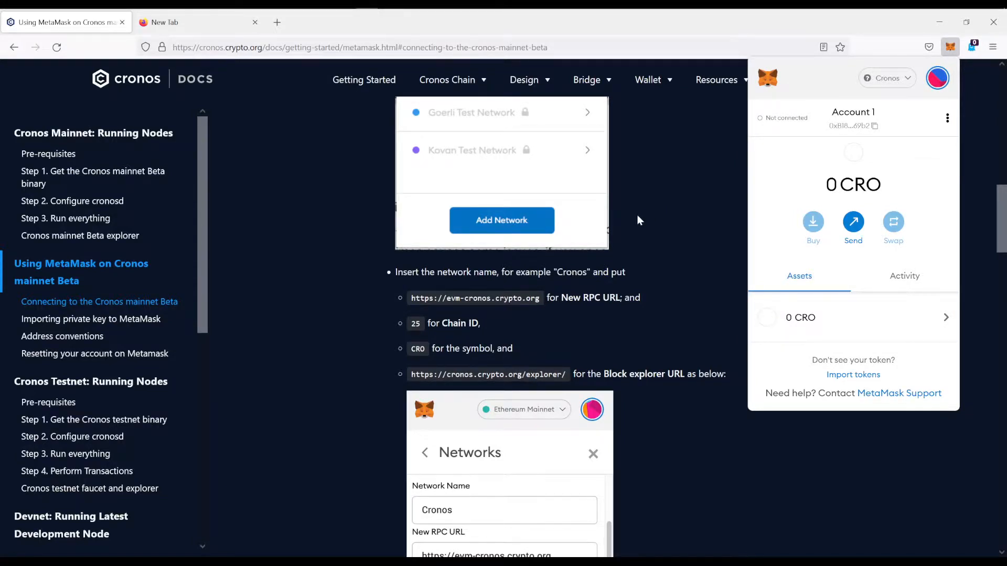
mouse_move(536, 140)
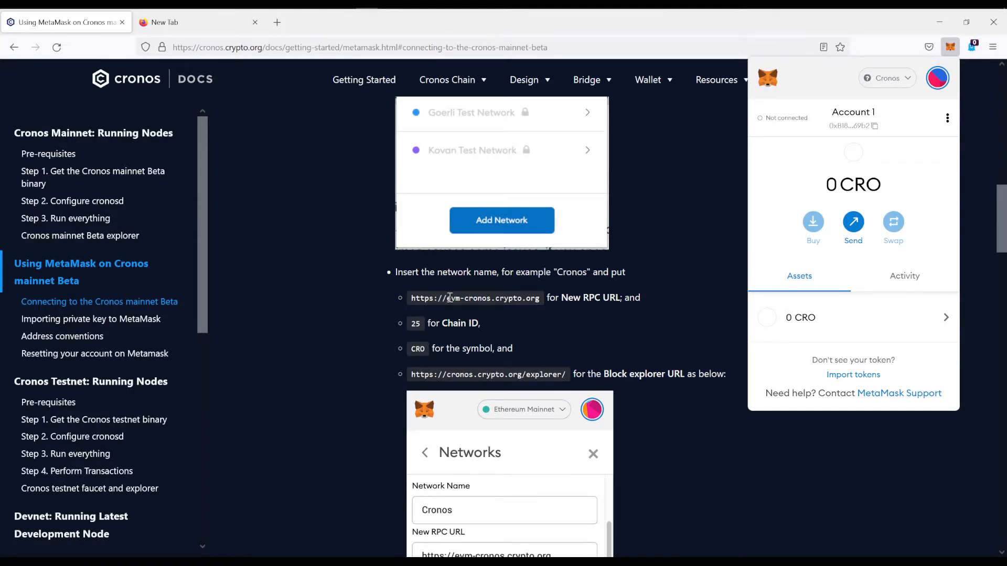
mouse_move(577, 291)
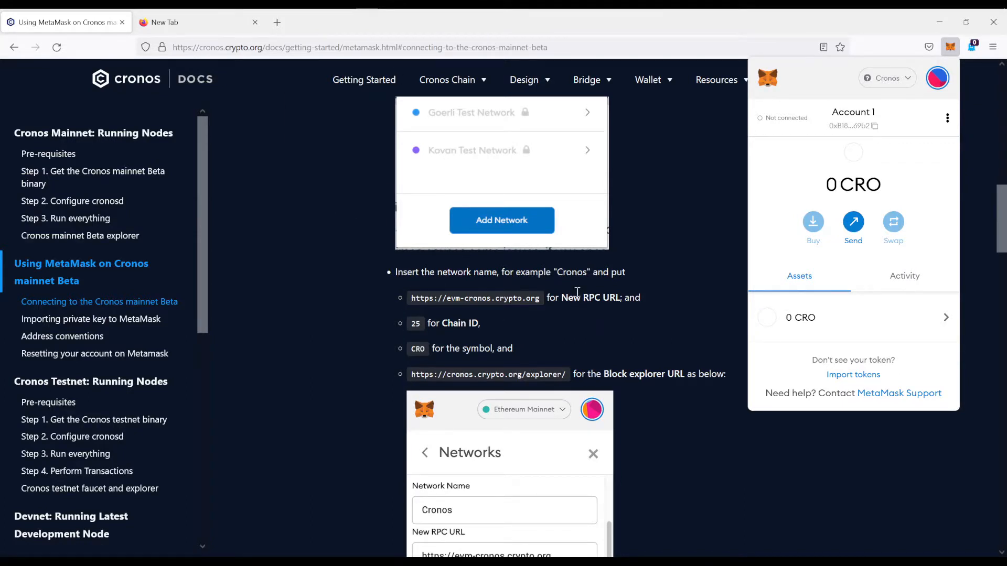
mouse_move(751, 190)
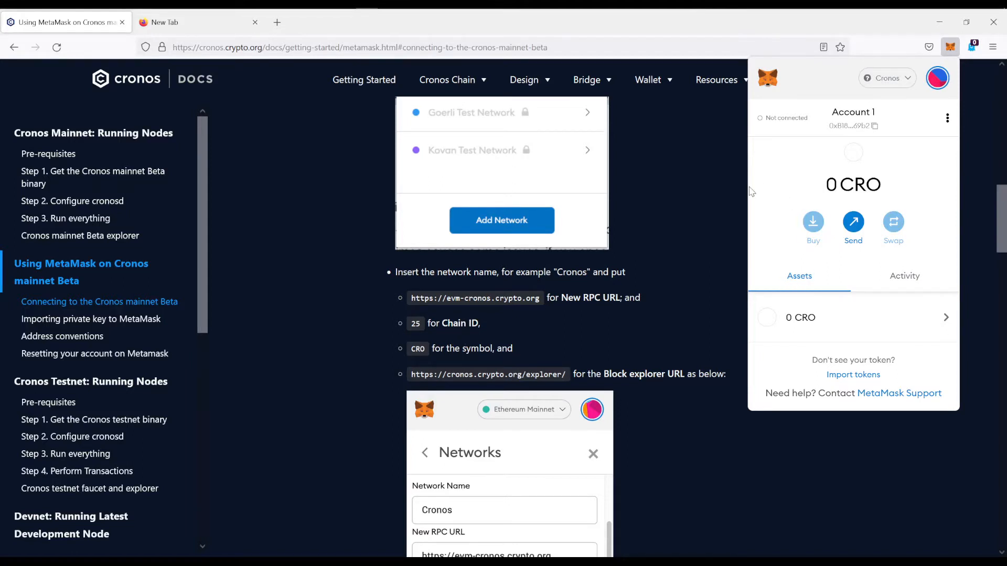
mouse_move(323, 150)
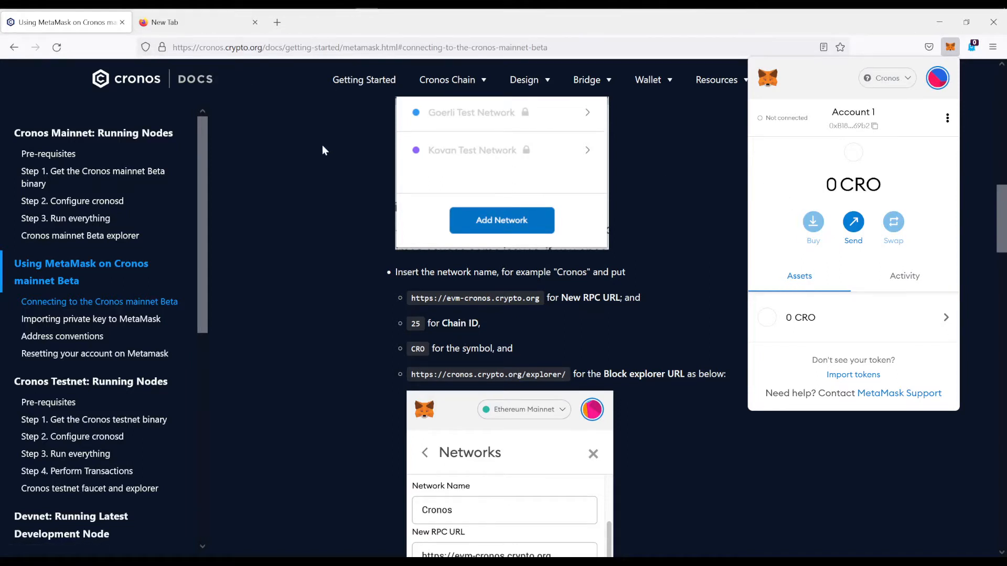